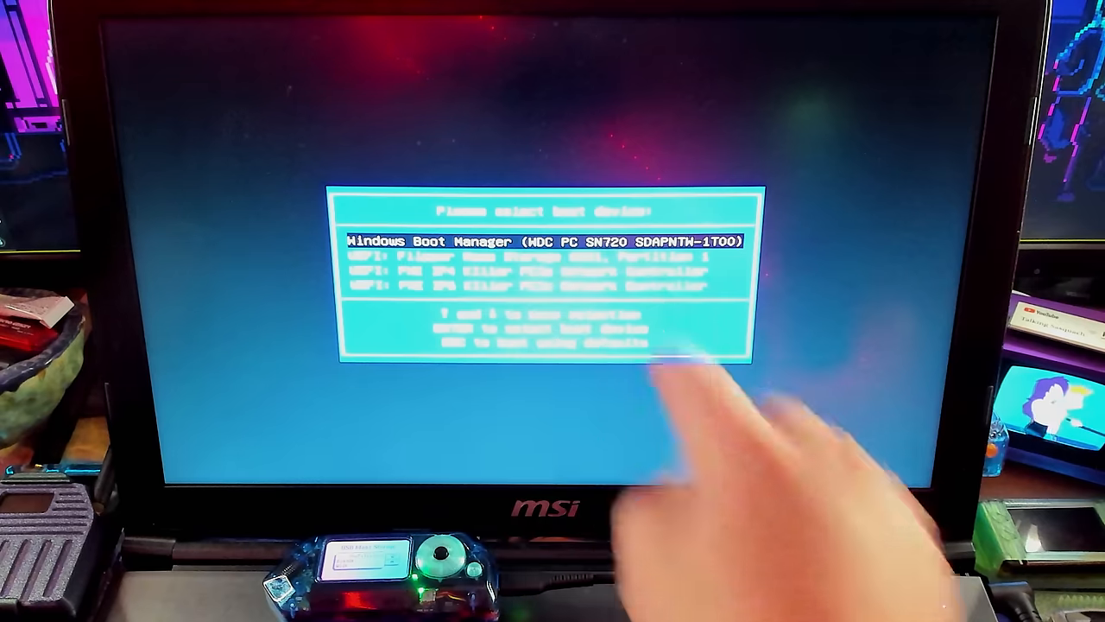
# Move the boot menu highlight from Windows Boot Manager to 'UEFI: Flipper Mass Storage 0001, Partition 1'.
pyautogui.press('Down')
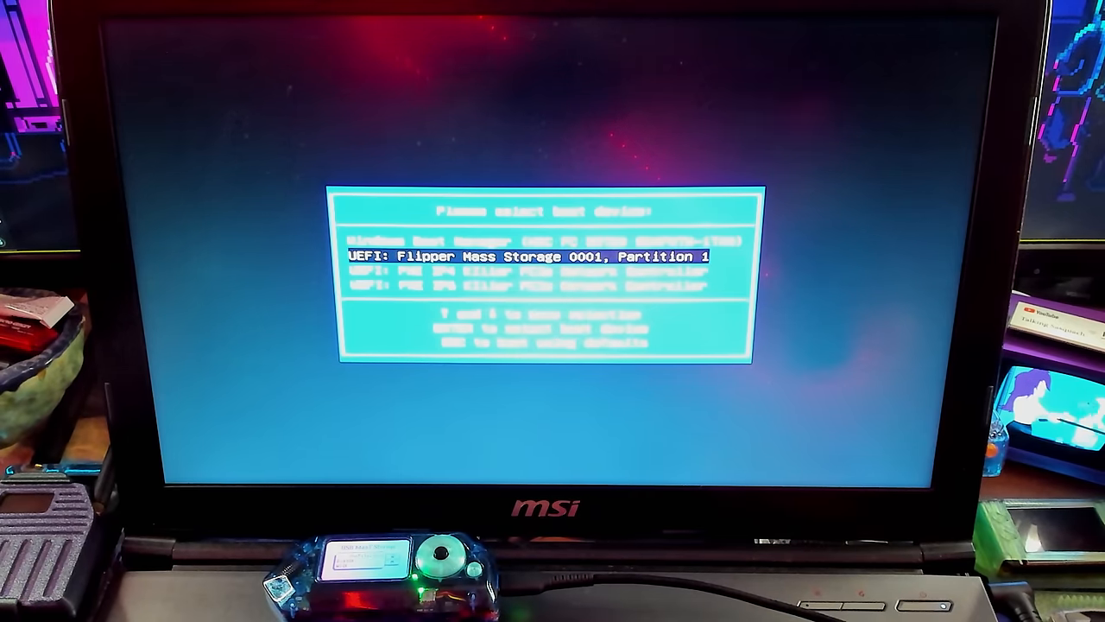